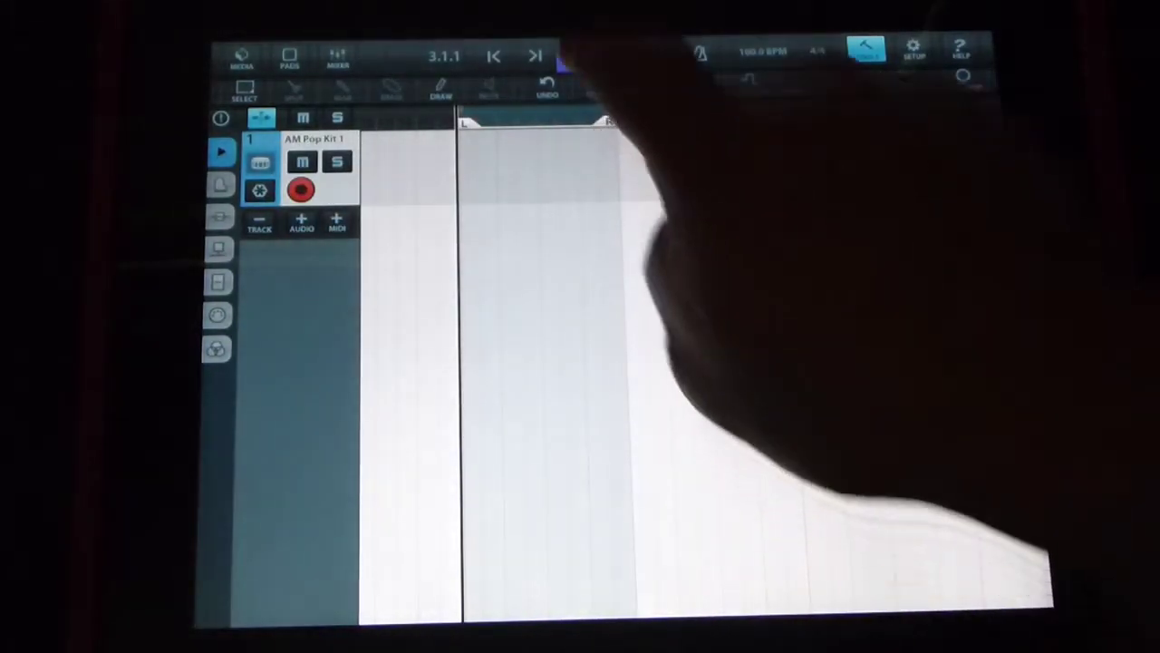
Select the AM Pop Kit 1 track to prepare it for loop recording
click(290, 57)
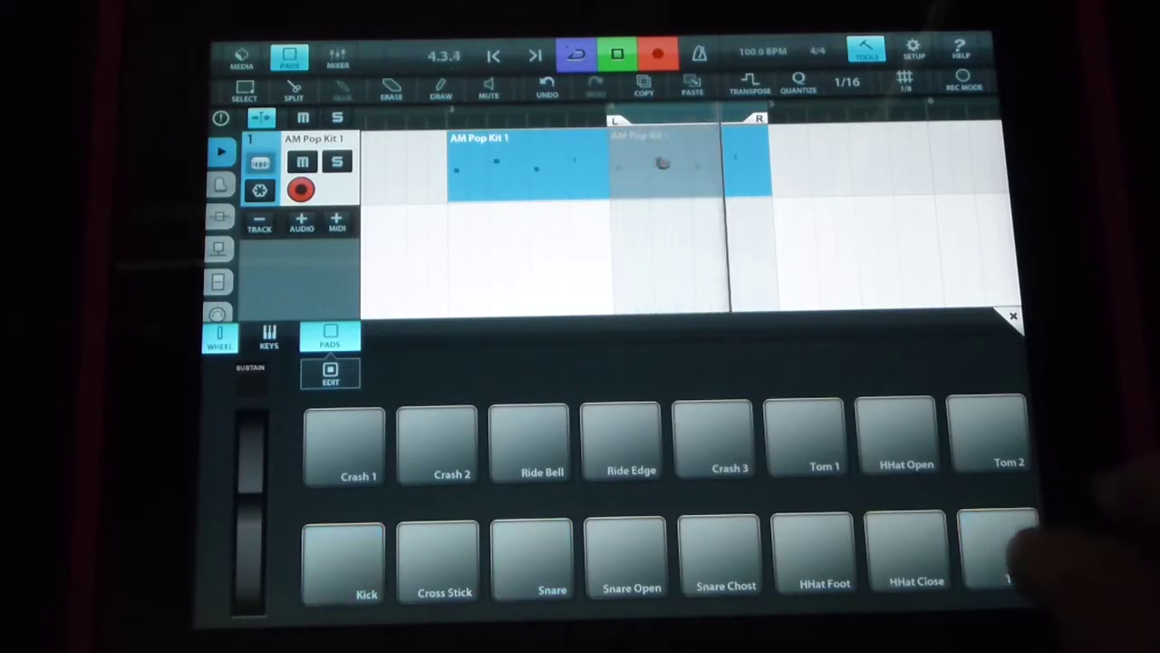
Tap the drum pad twice to layer two more hits into the looping two-bar part
click(340, 558)
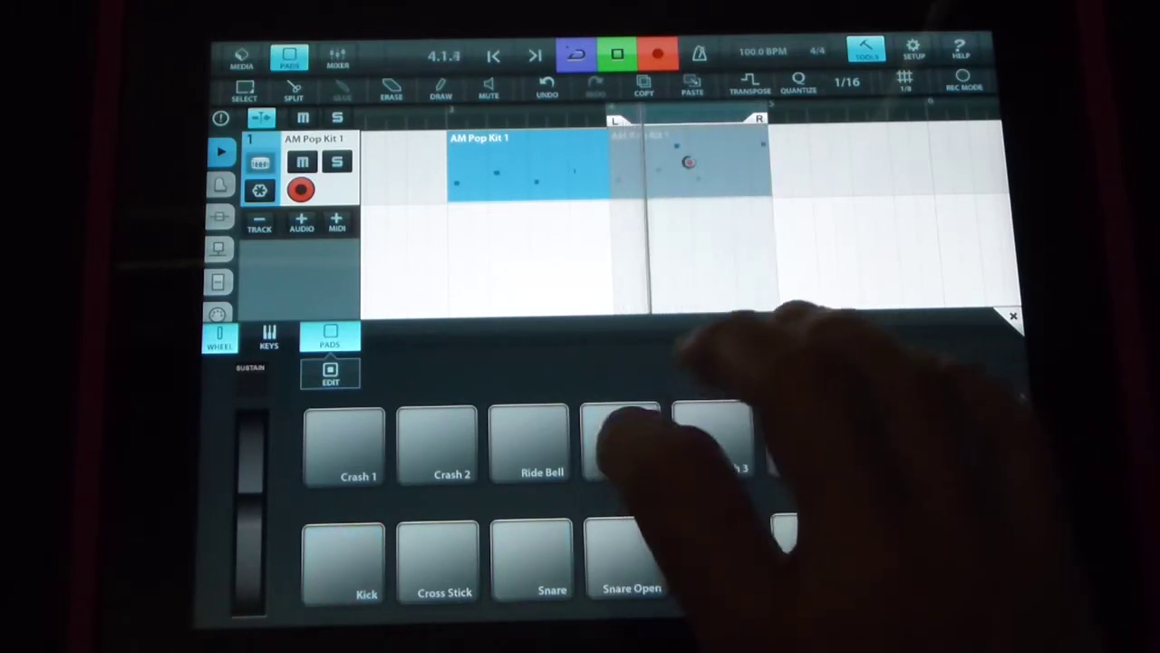
click(343, 559)
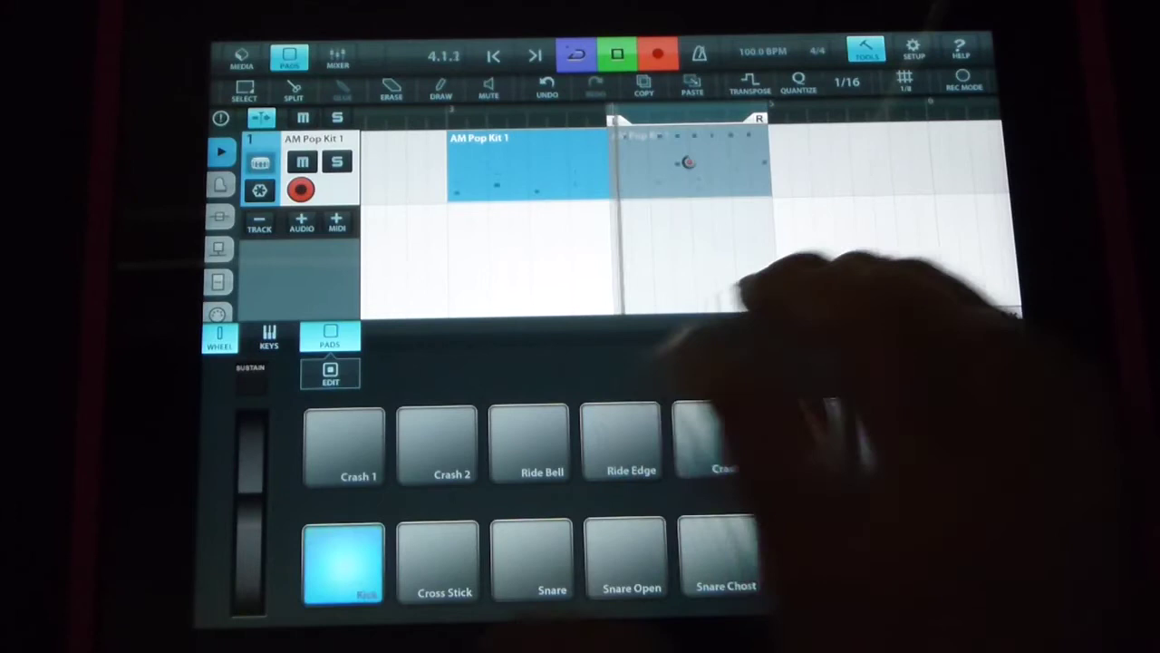